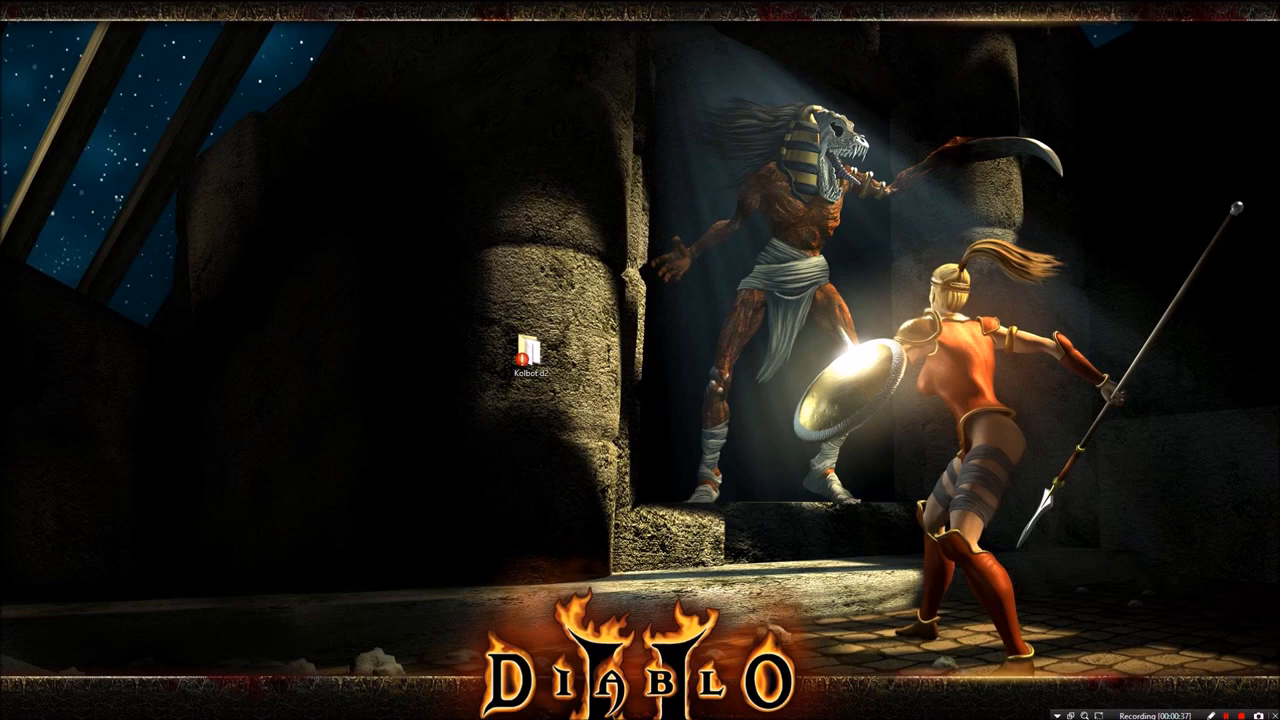
- Navigate Kolbot d2 > d2bs > kolbot > libs > config and select Sorceress.Darc.js
click(530, 356)
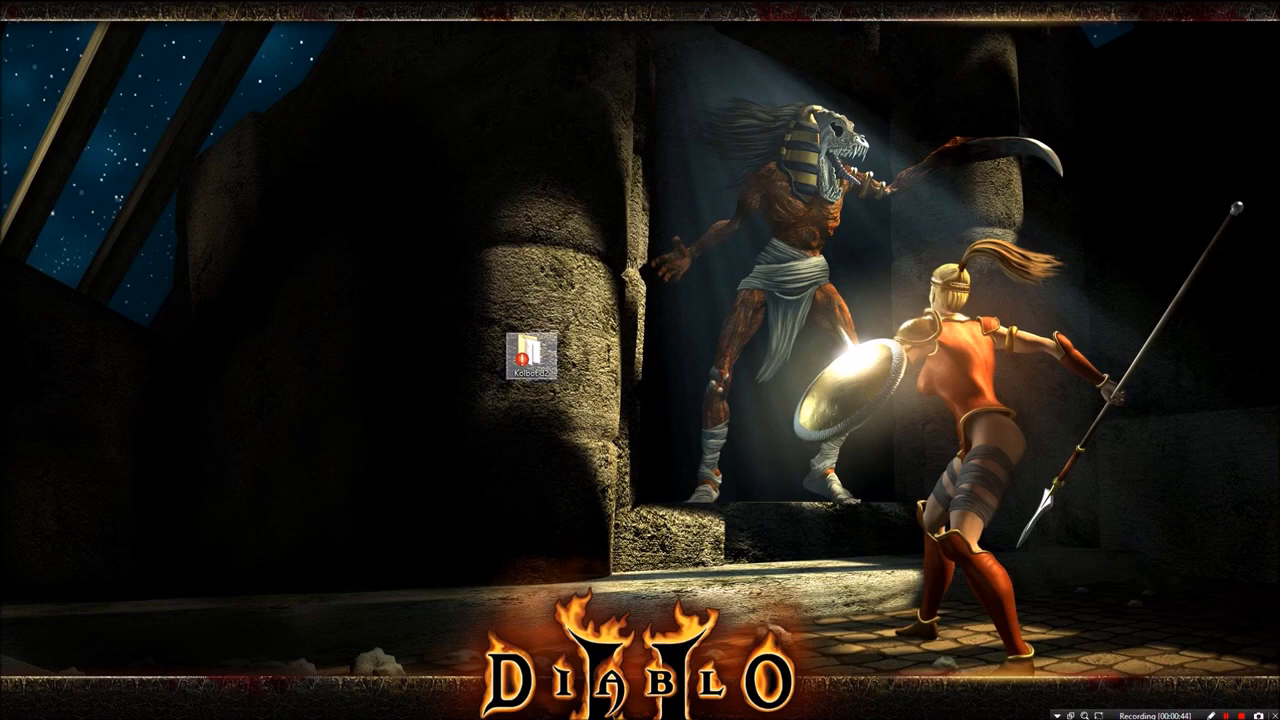
mouse_move(520, 356)
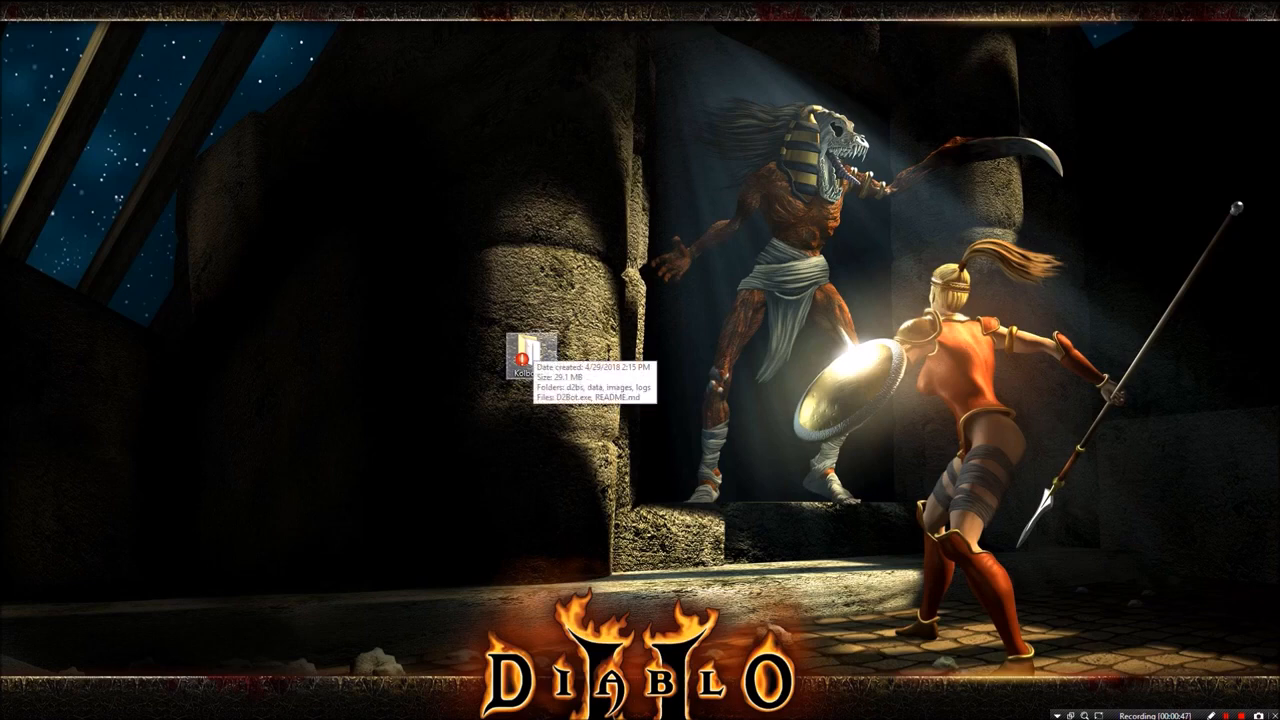
double_click(520, 360)
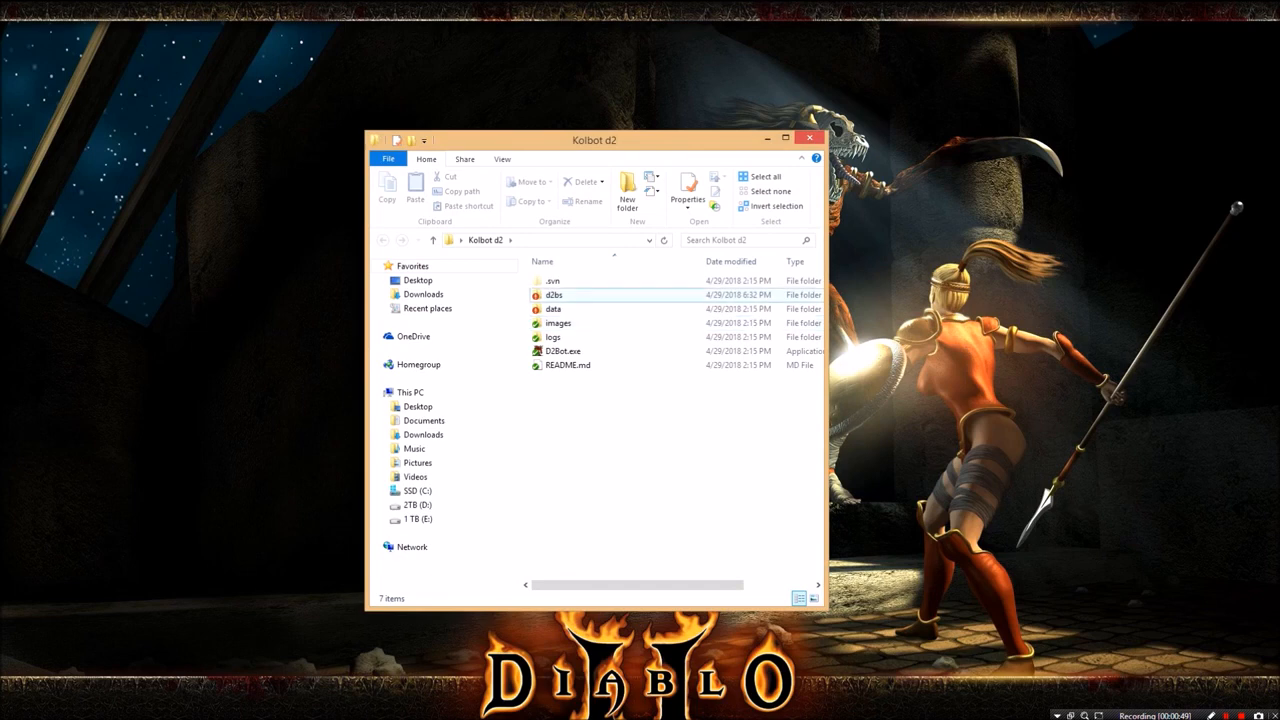
double_click(554, 294)
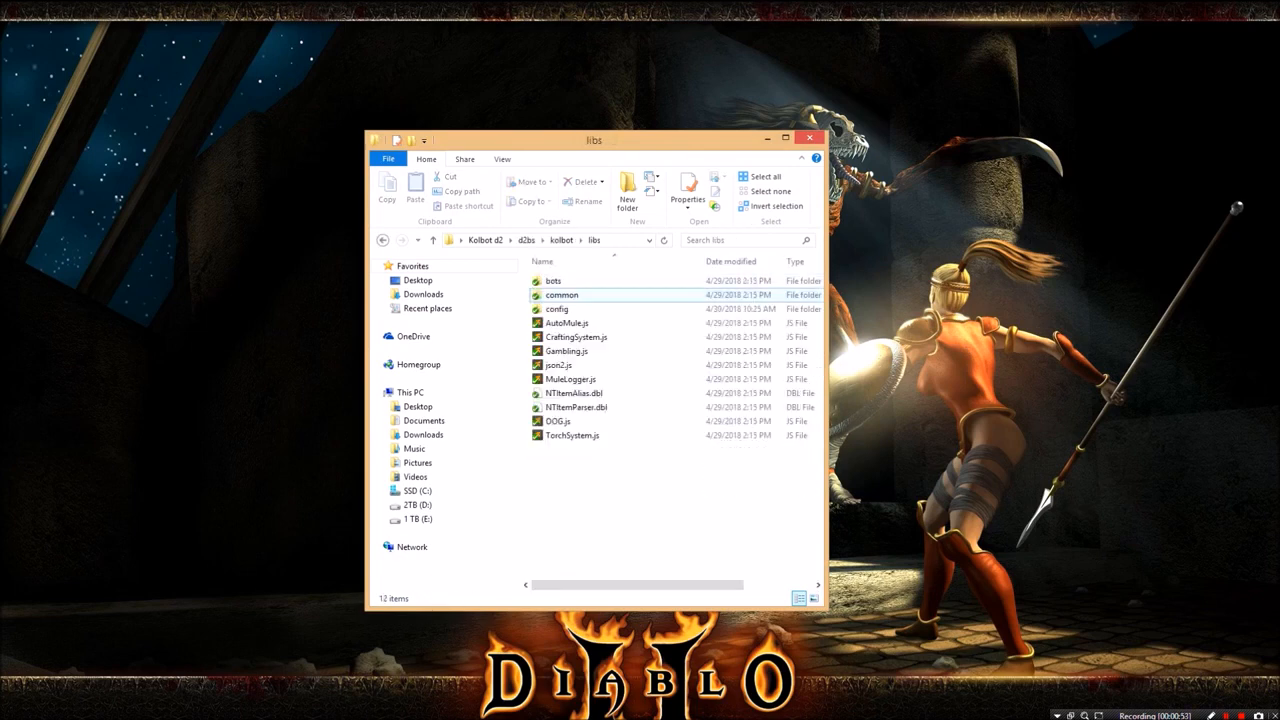
double_click(556, 308)
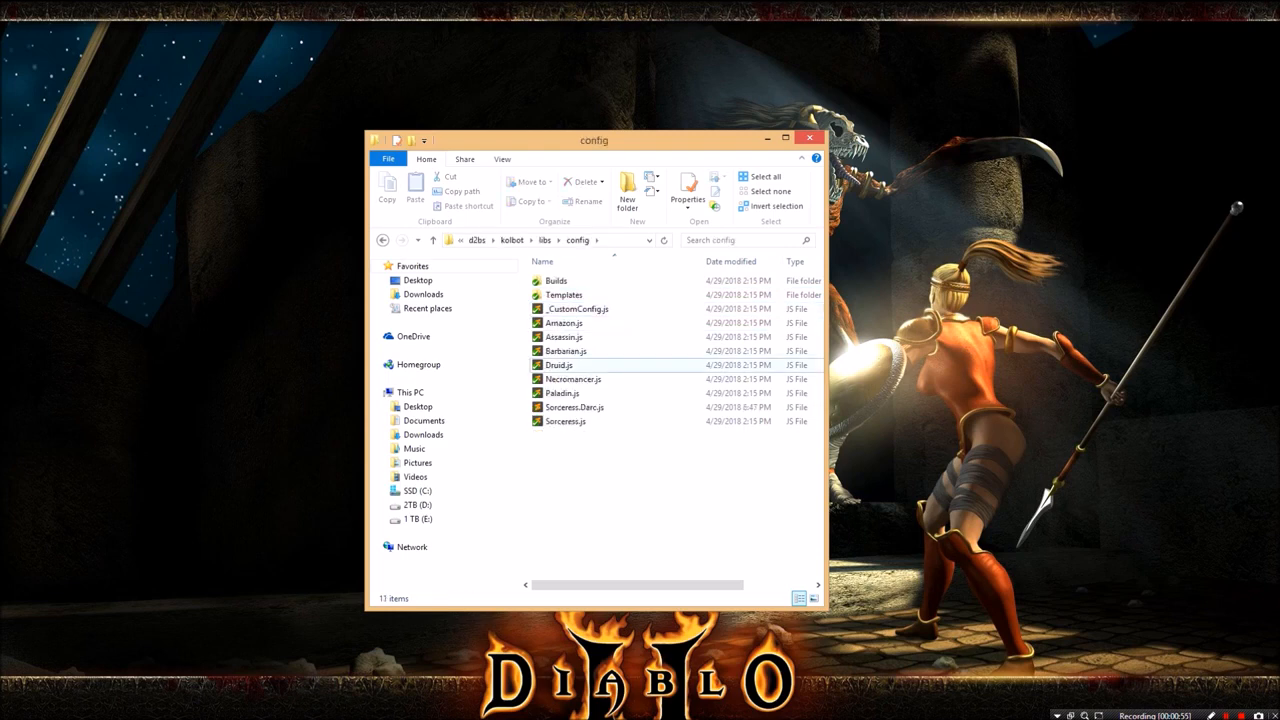
click(576, 408)
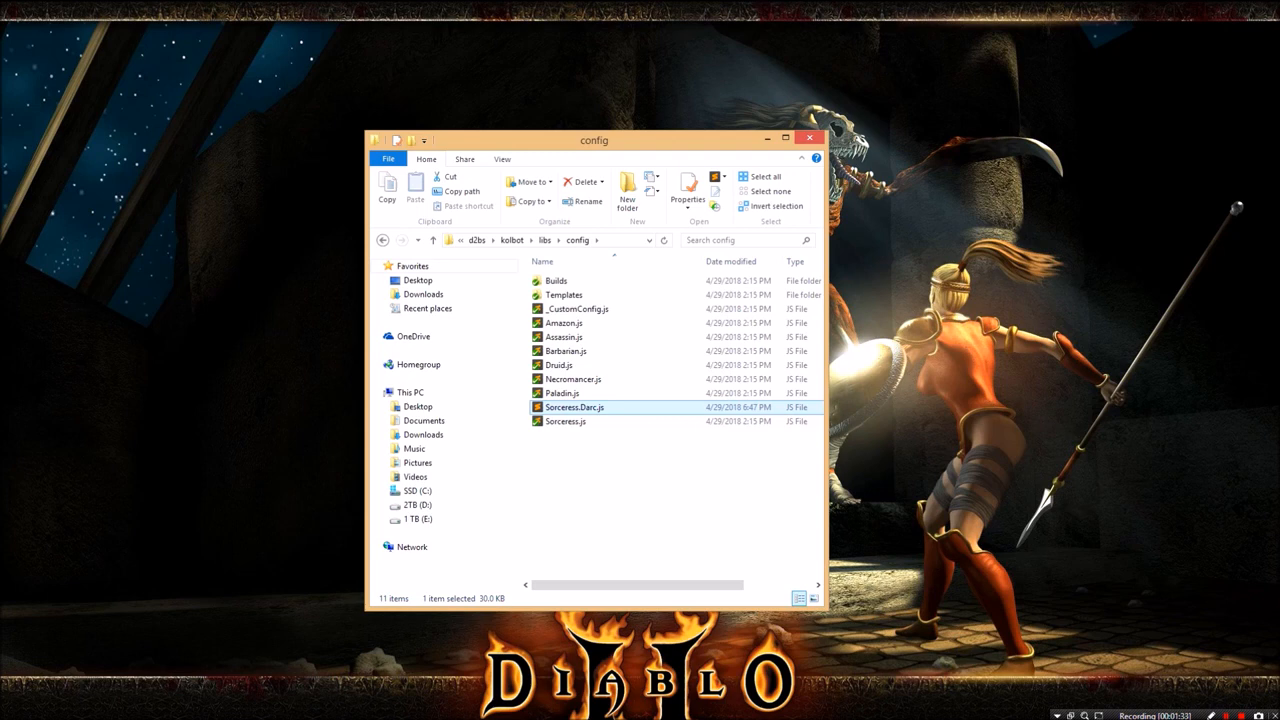
- Open Sorceress.Darc.js in Sublime Text and place the cursor in the code
double_click(574, 408)
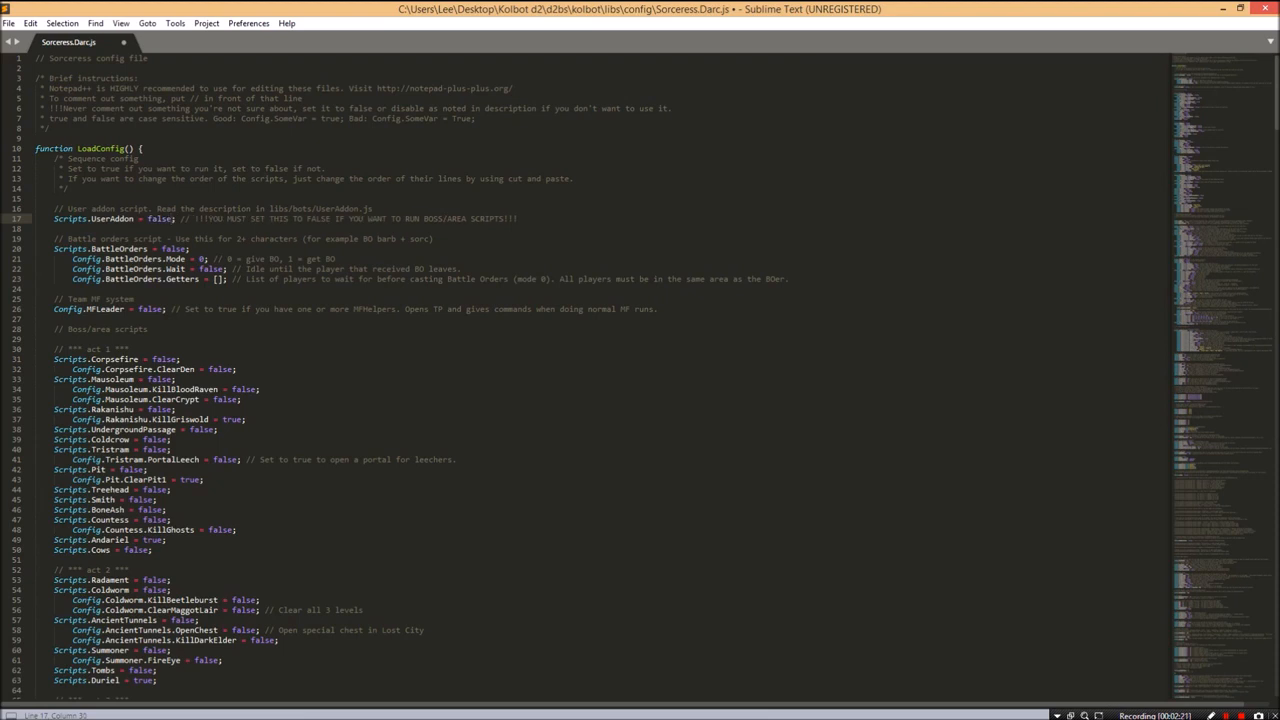
click(170, 218)
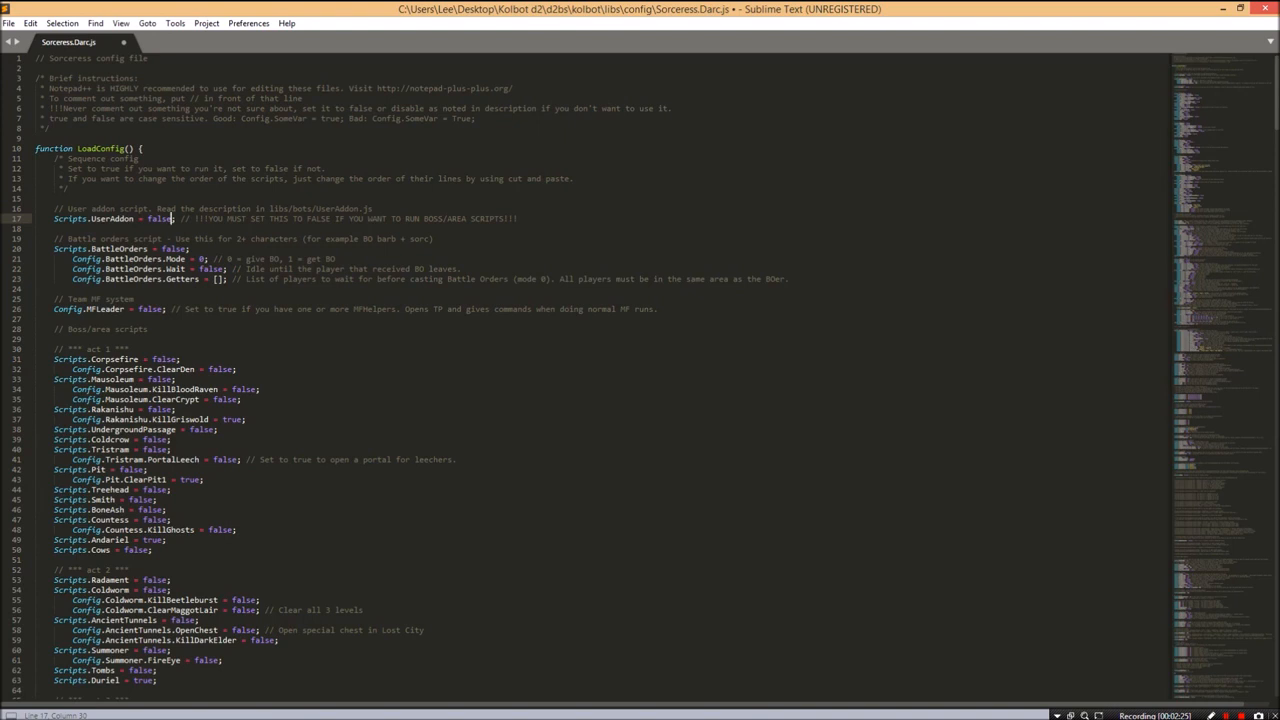
scroll(down, 3)
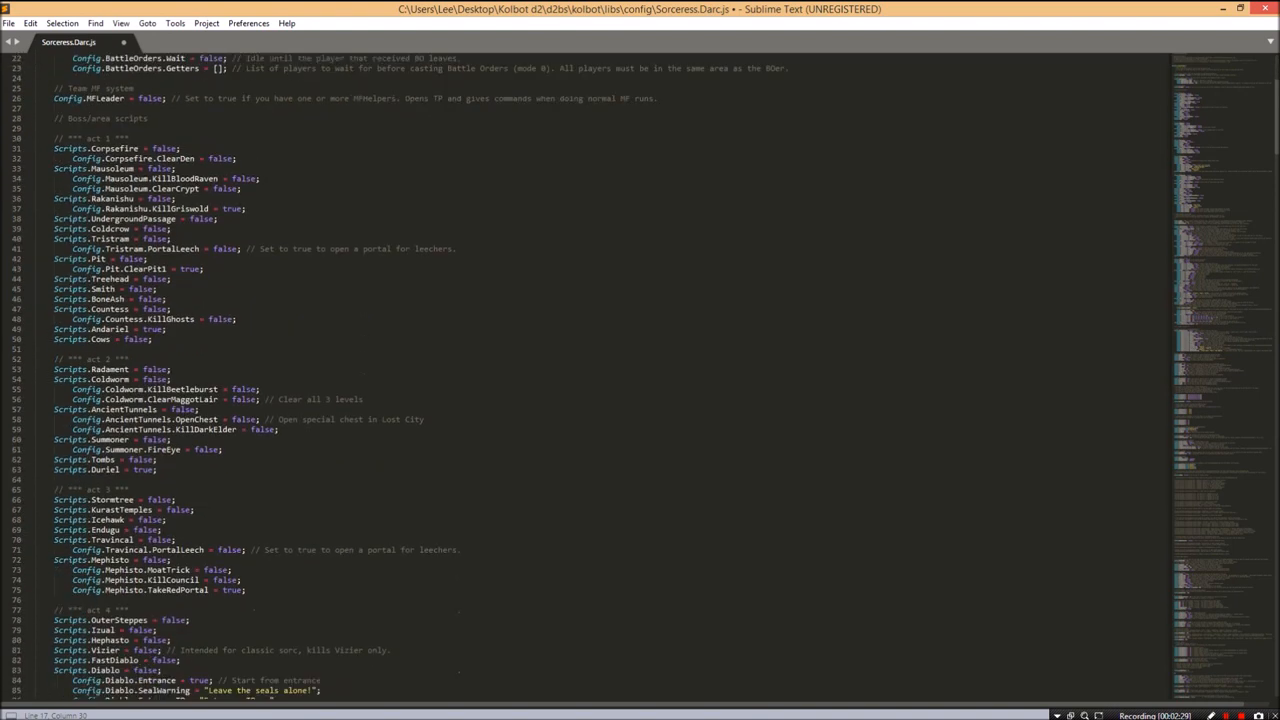
scroll(down, 3)
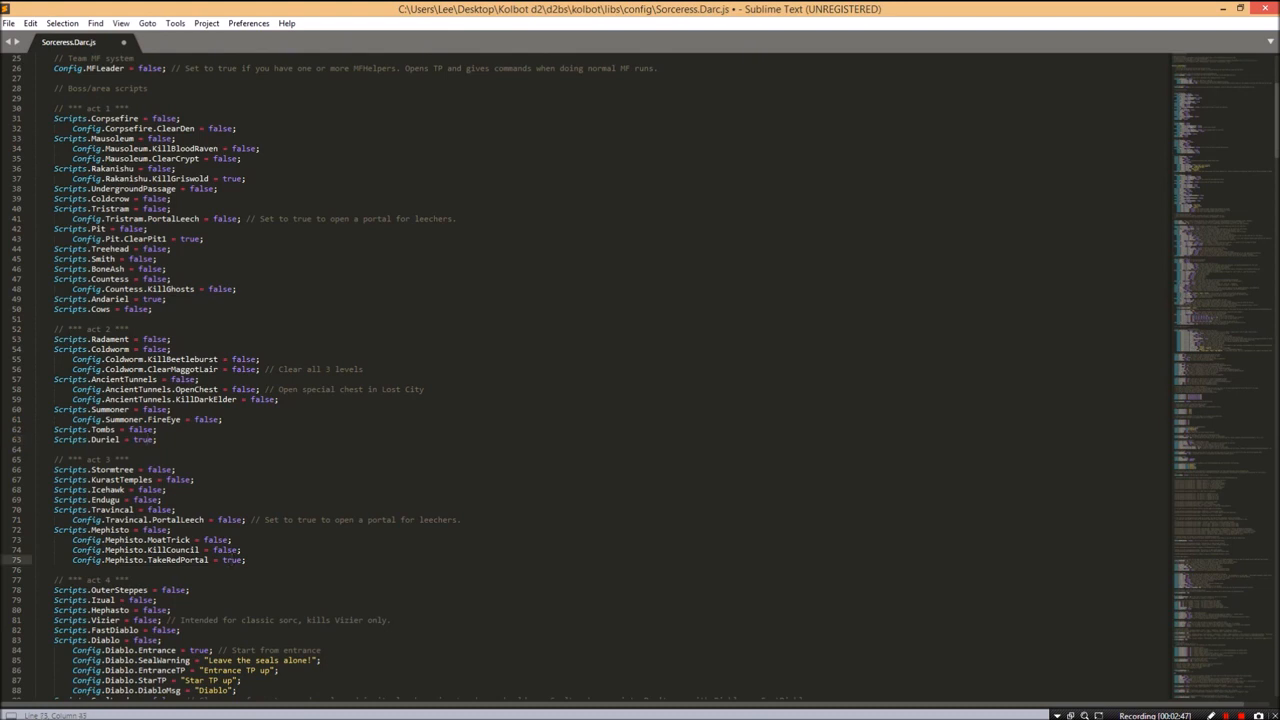
scroll(down, 3)
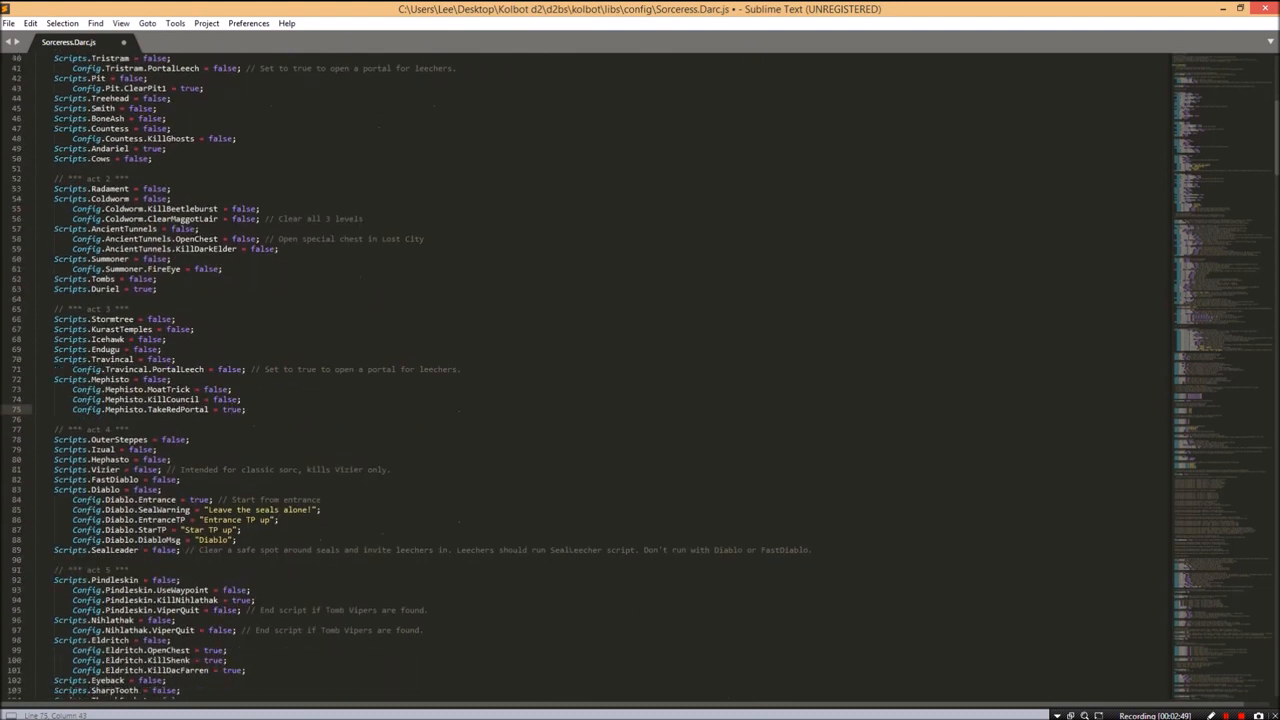
scroll(down, 3)
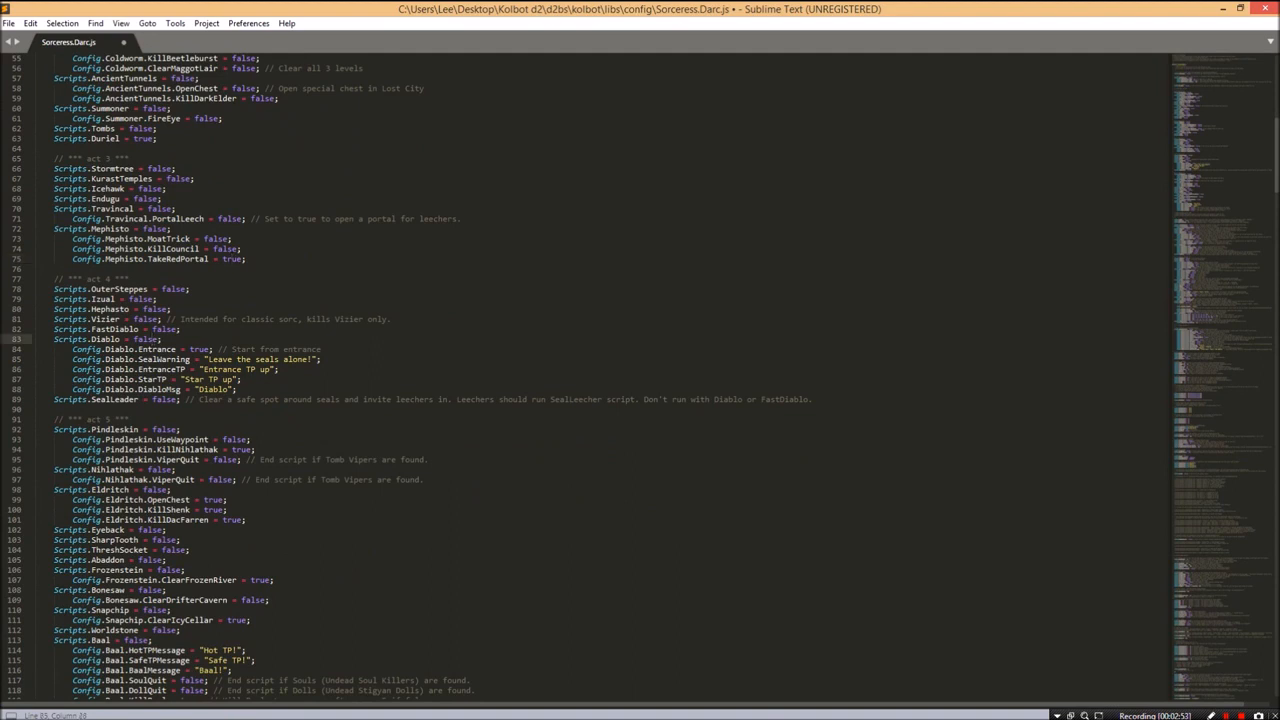
click(204, 348)
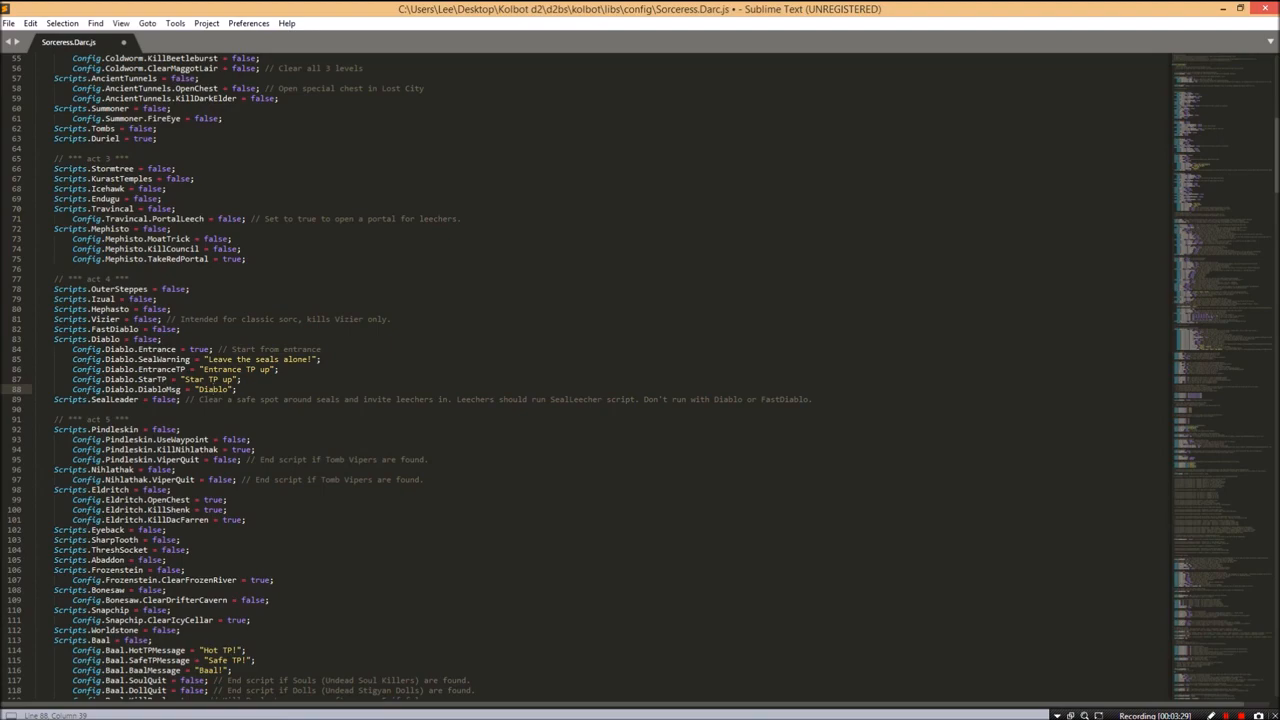
scroll(down, 3)
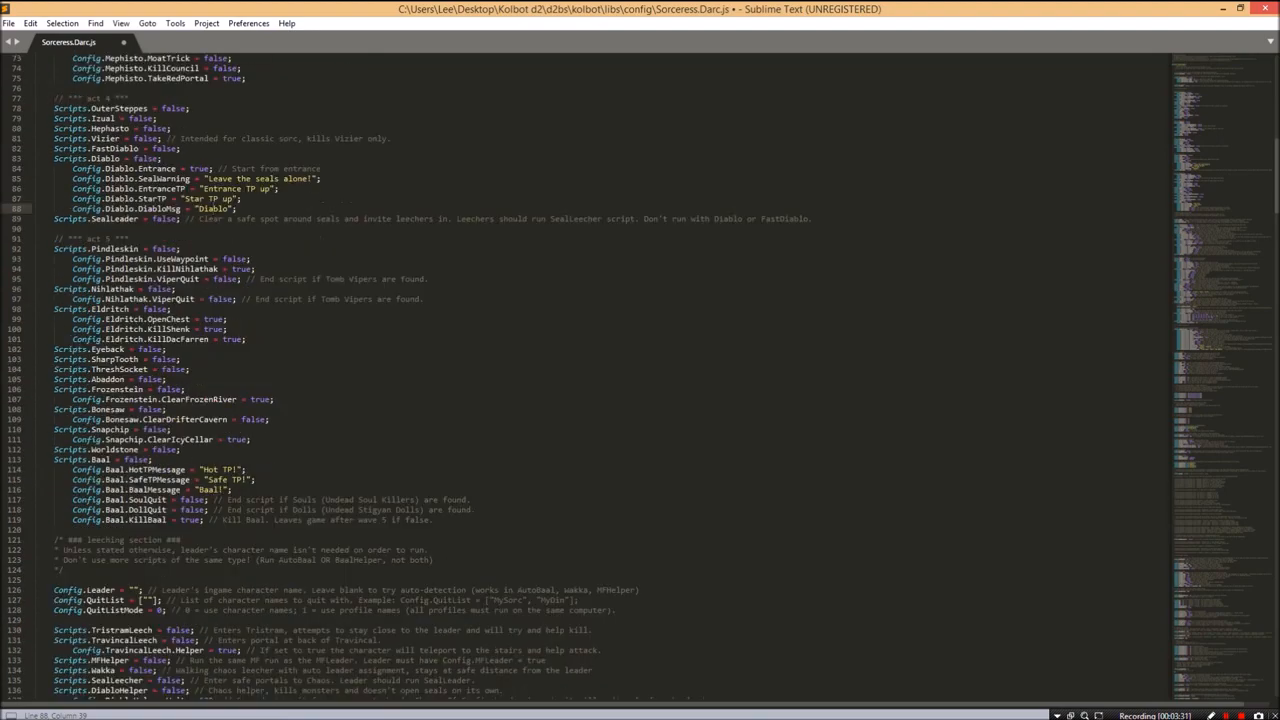
scroll(down, 3)
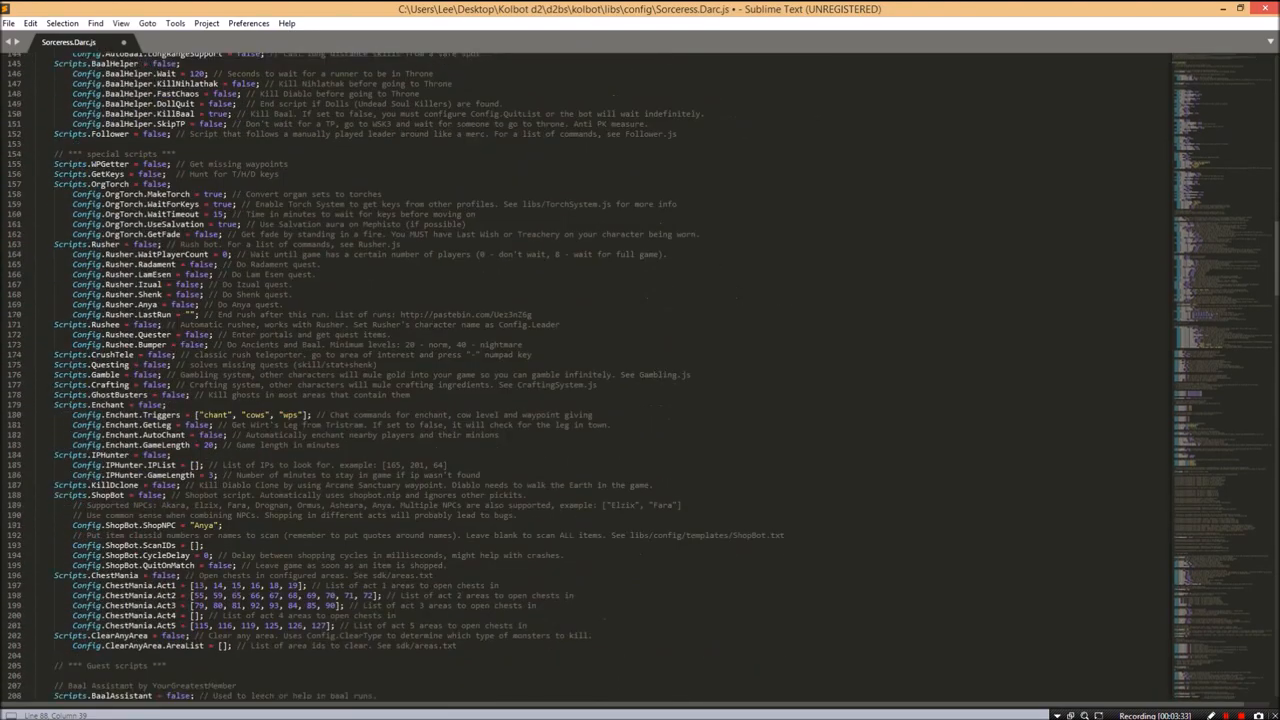
scroll(down, 3)
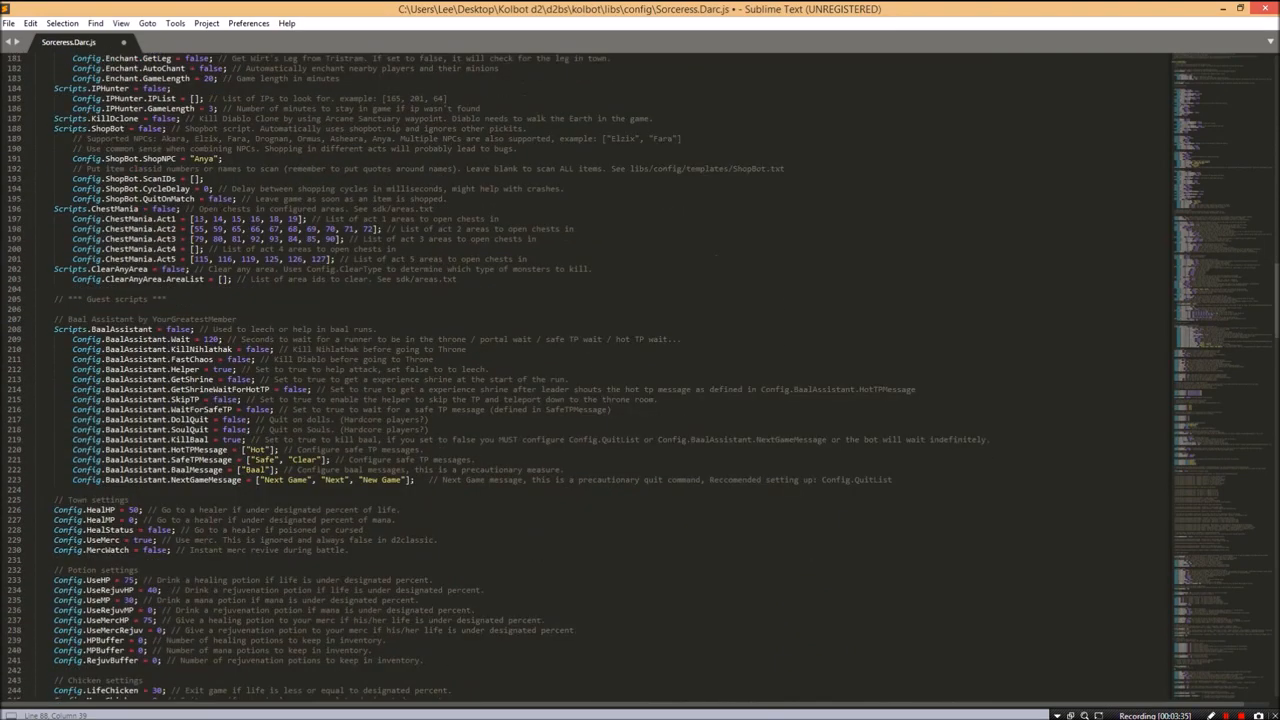
scroll(down, 3)
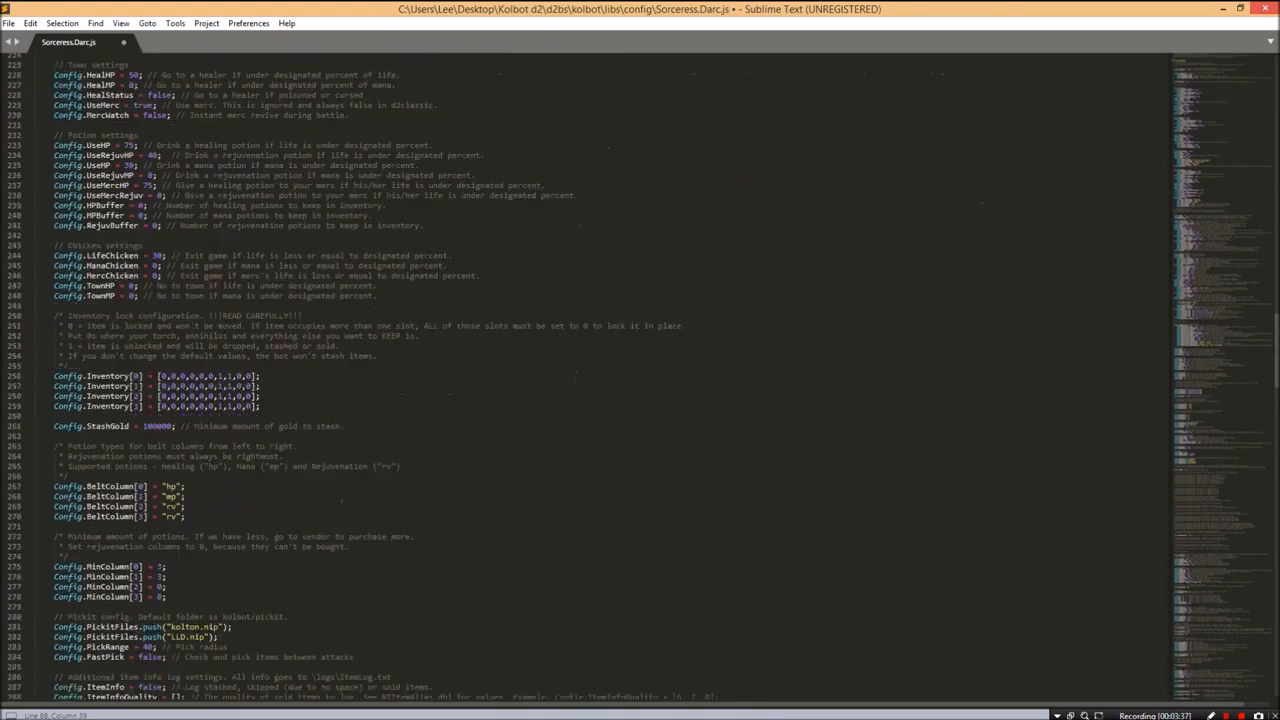
scroll(down, 3)
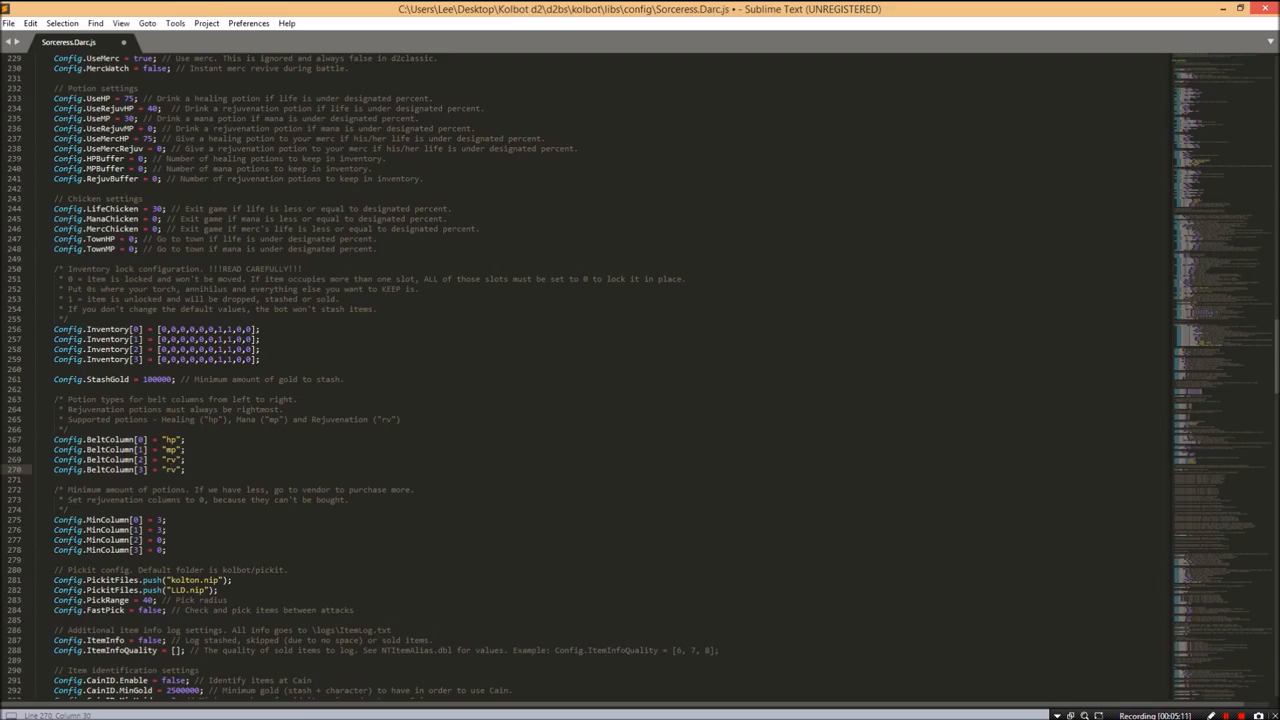
scroll(down, 3)
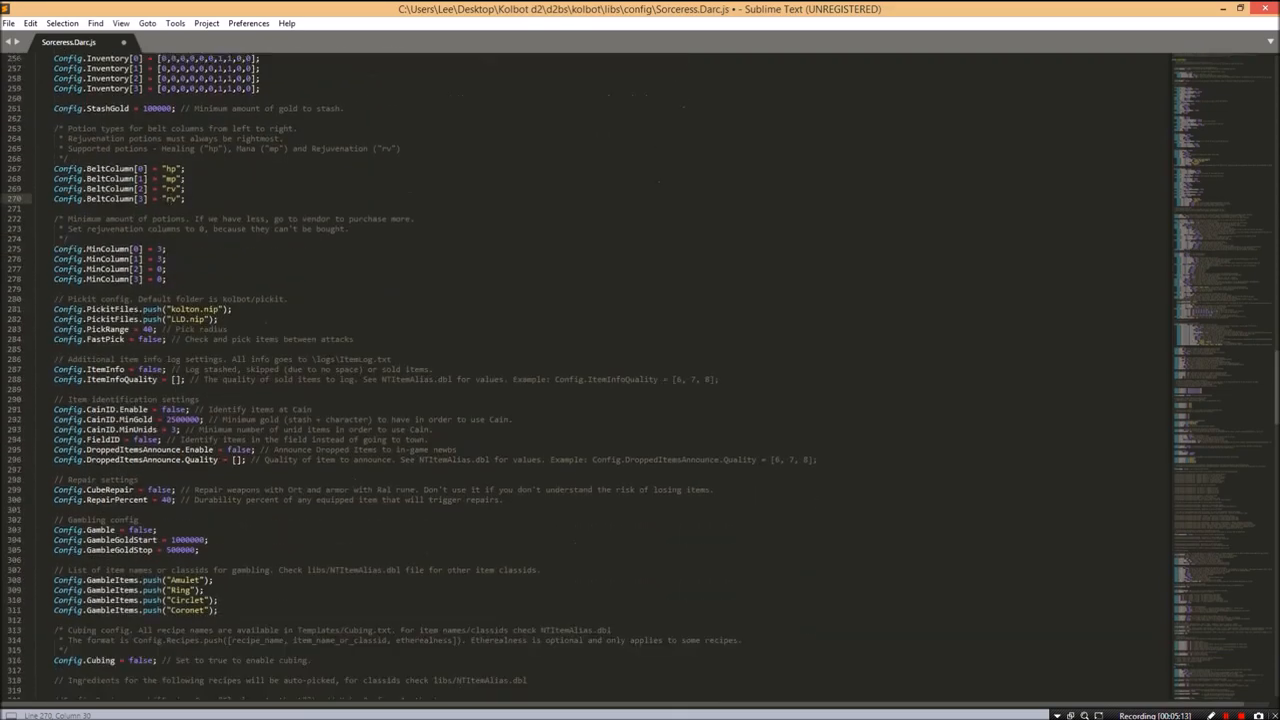
scroll(down, 3)
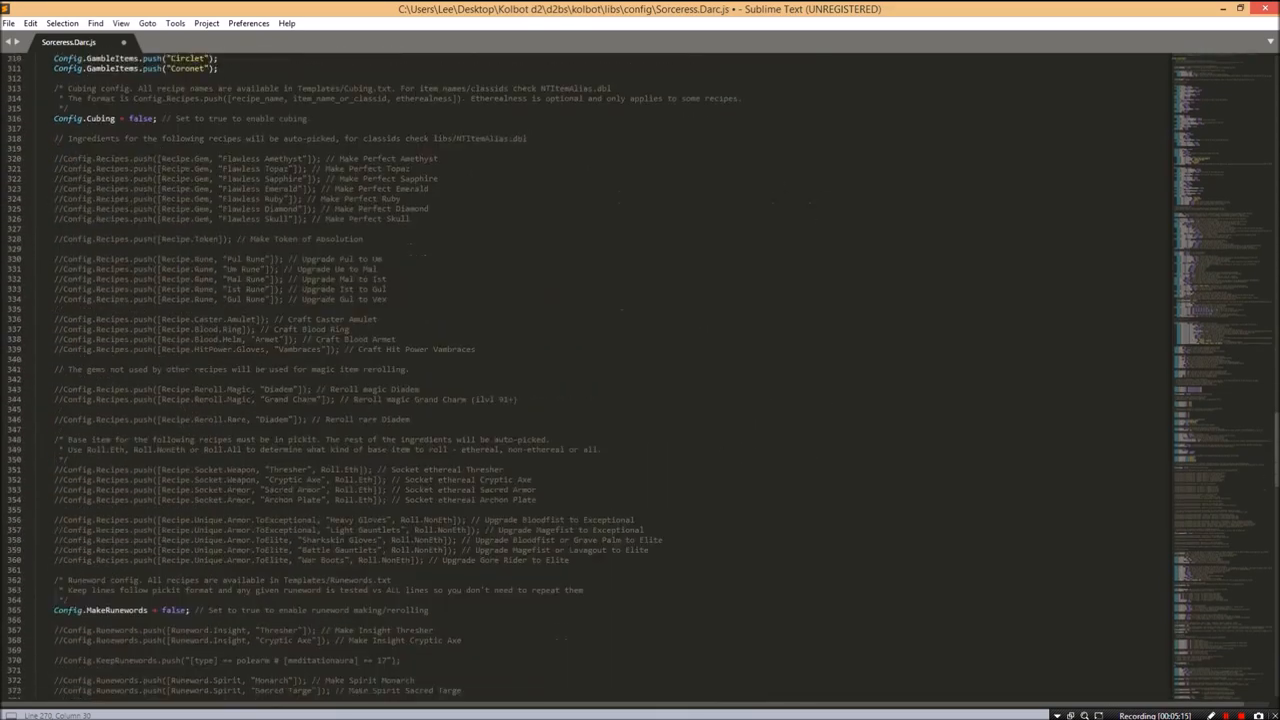
scroll(down, 3)
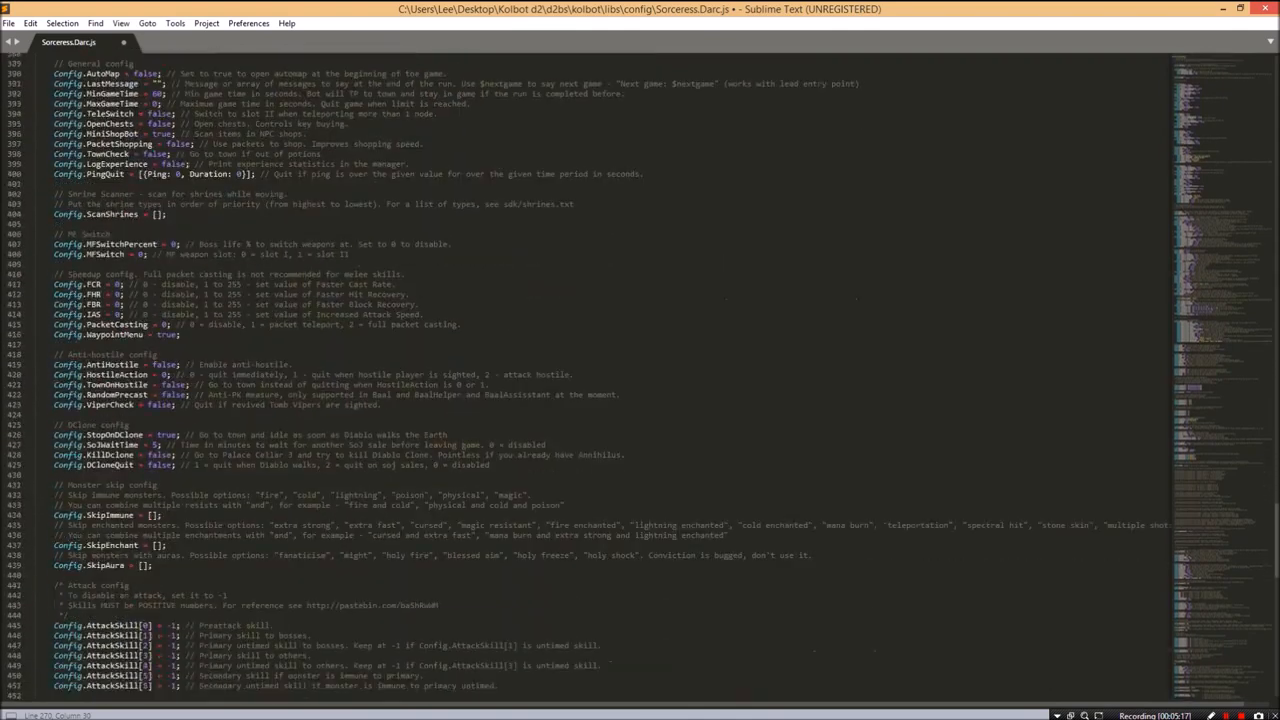
scroll(down, 3)
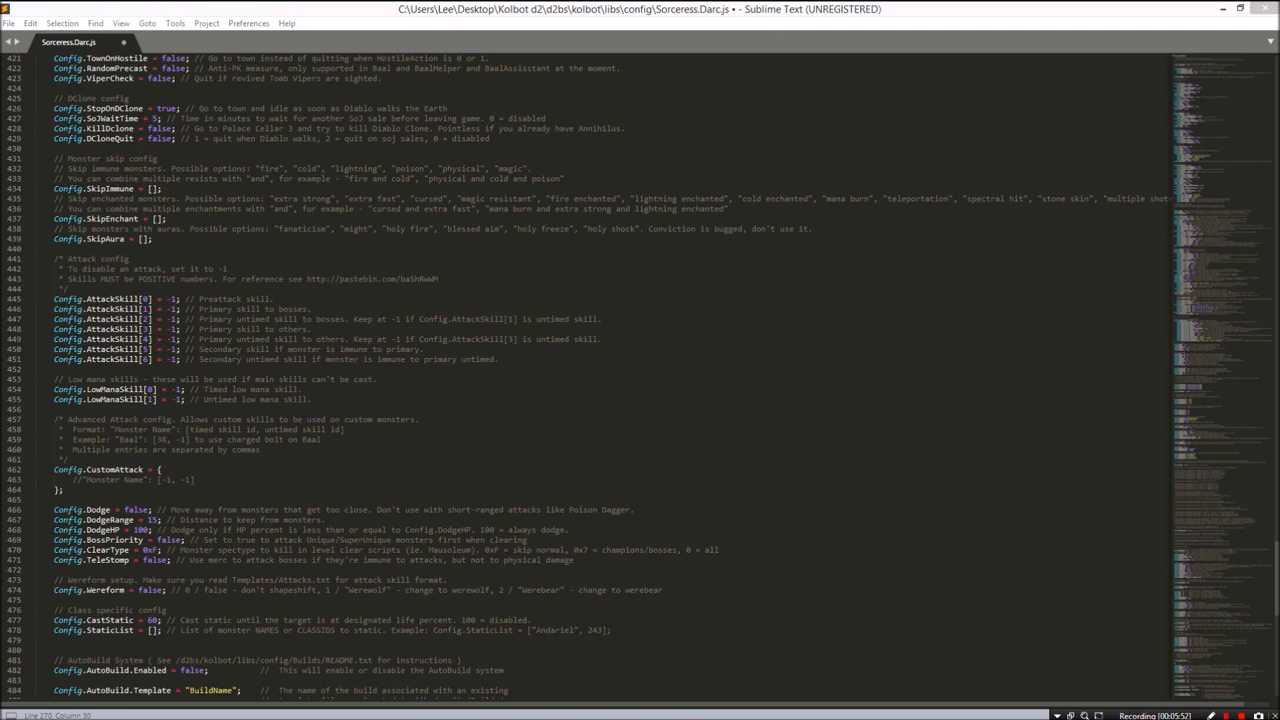
- Set the Config.AttackSkill entries to skill 56 and the other Blizzard/Fireball IDs, heading to File to save
click(176, 308)
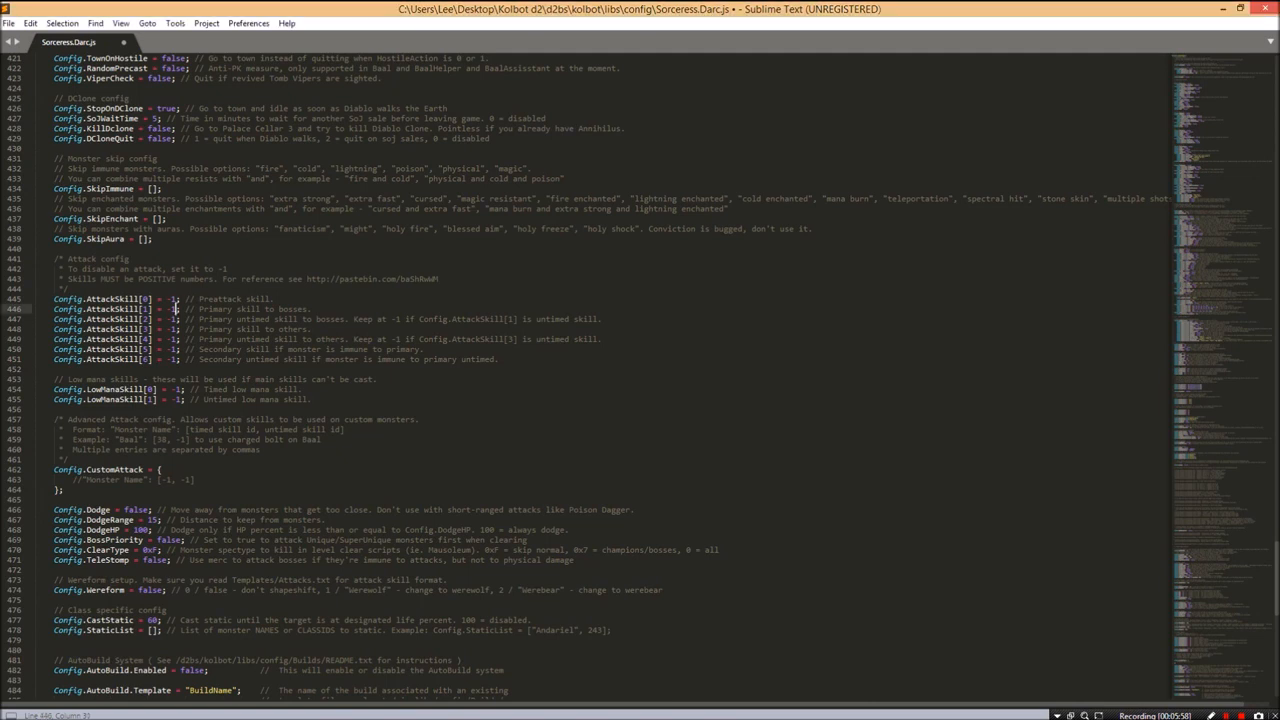
text(56)
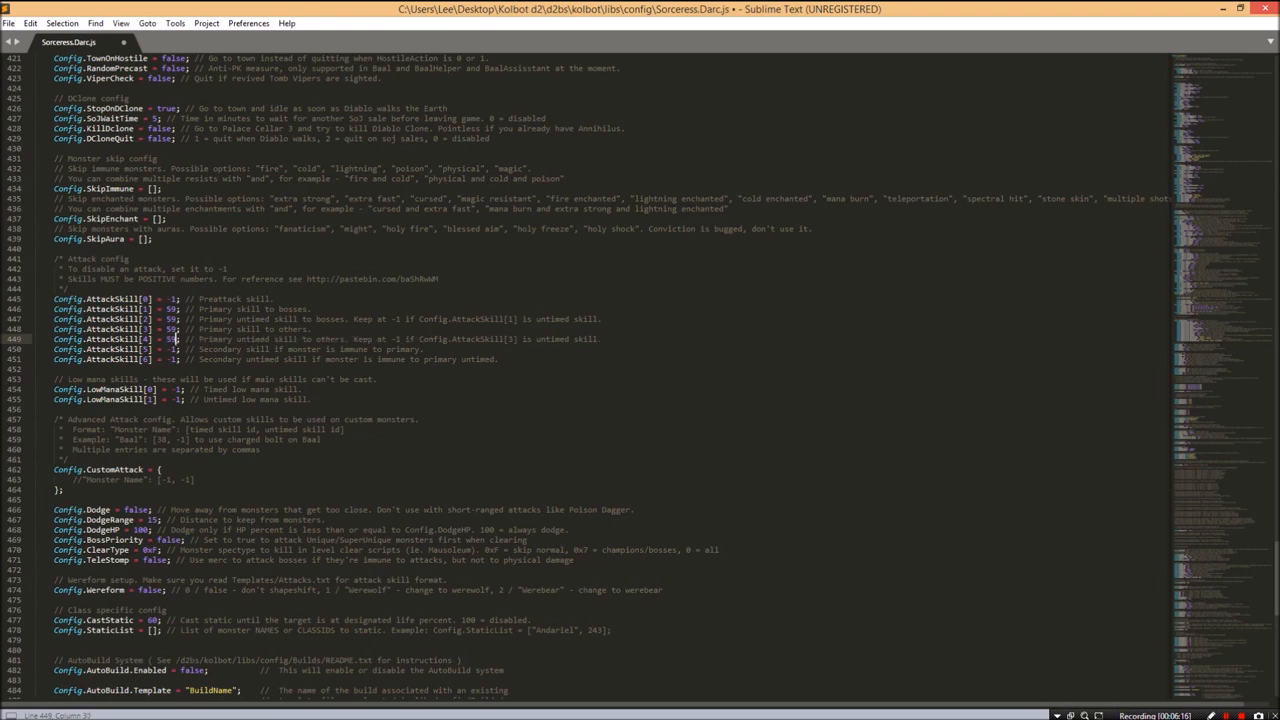
click(176, 348)
text(47)
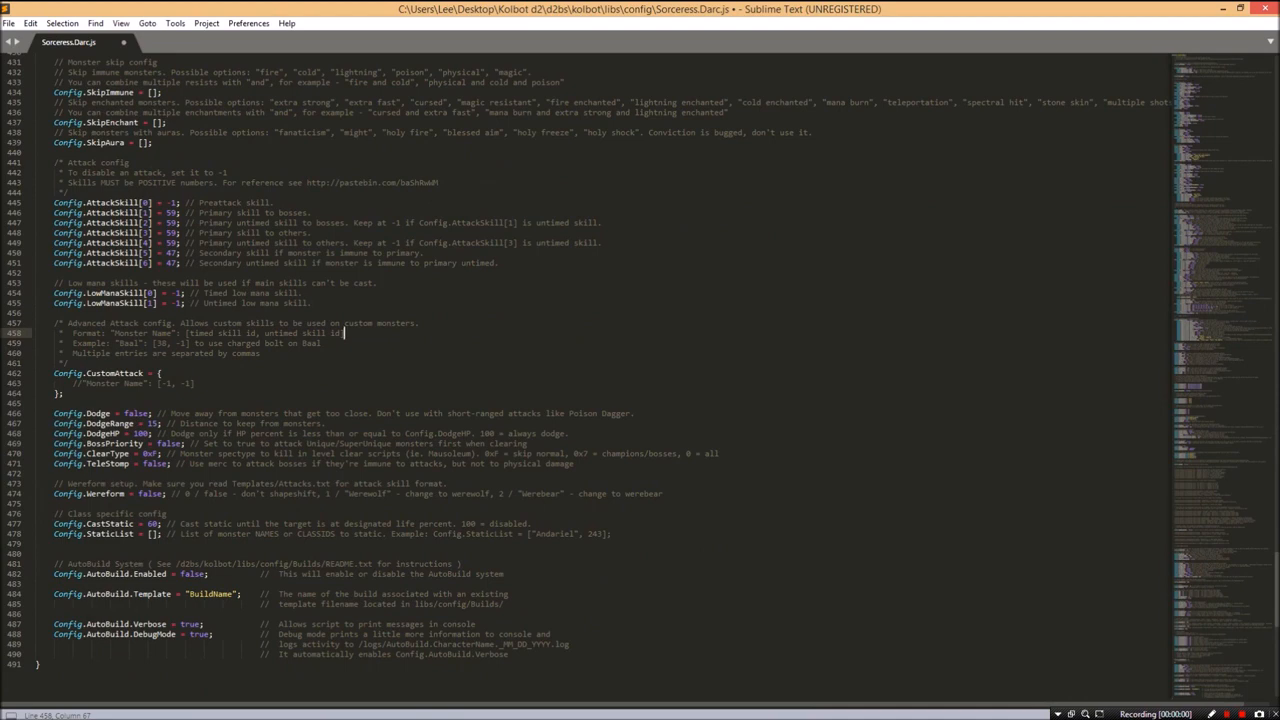
click(8, 24)
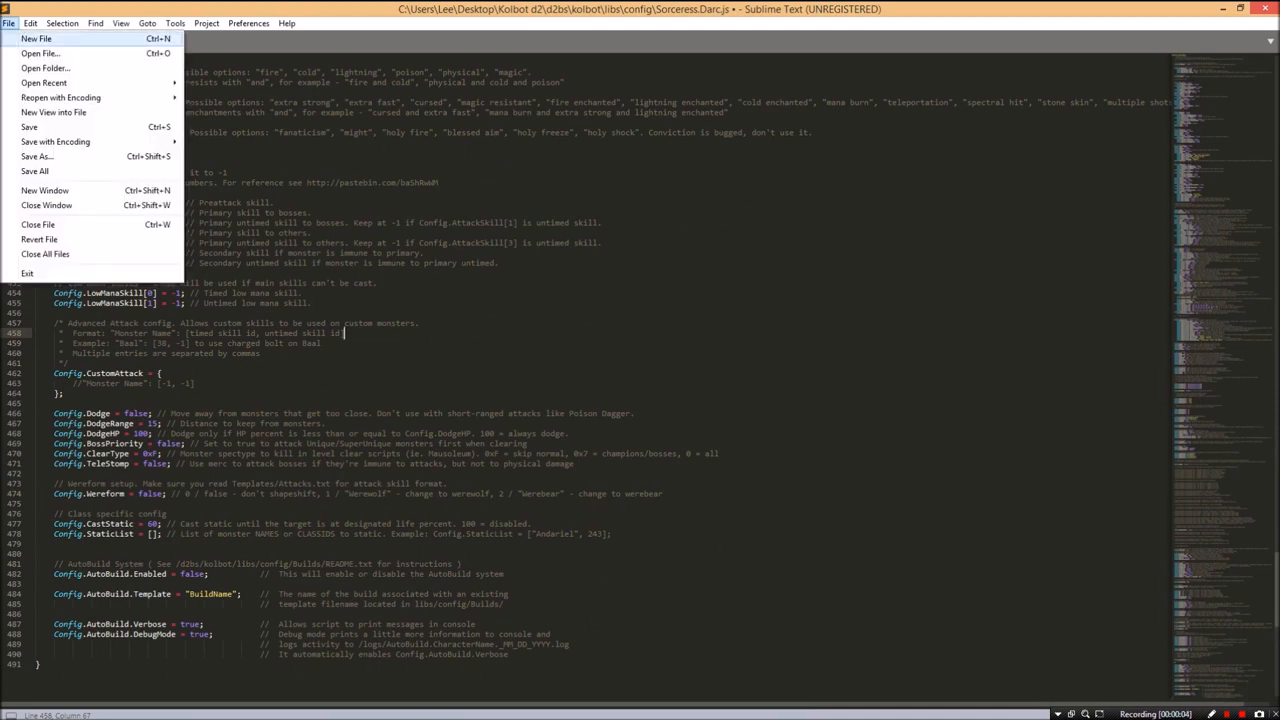